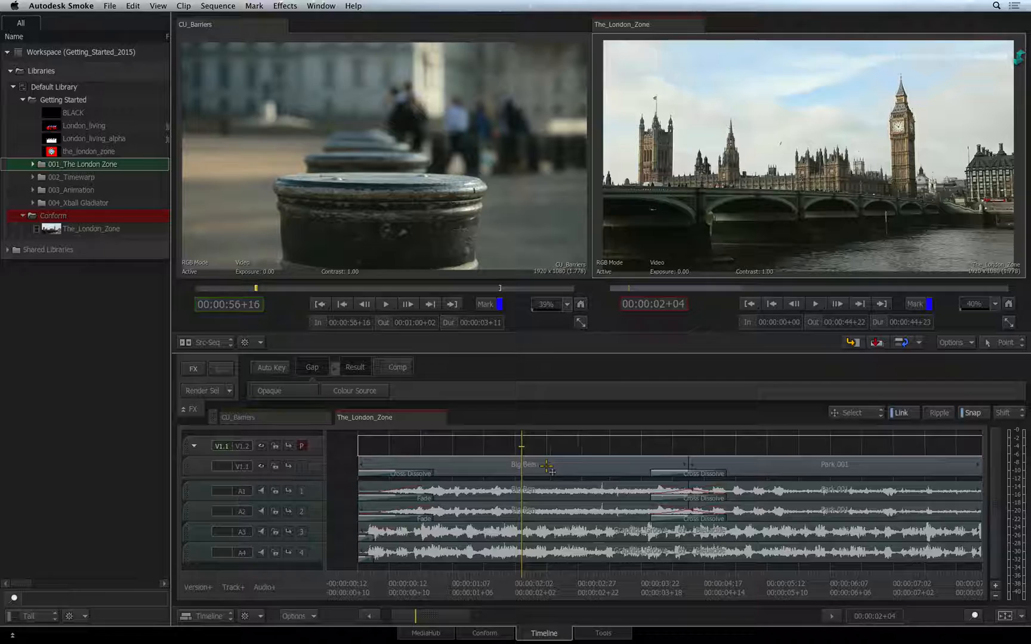
# Cut a gap segment on track V1.2 spanning exactly the Big Ben clip's duration
pyautogui.click(523, 465)
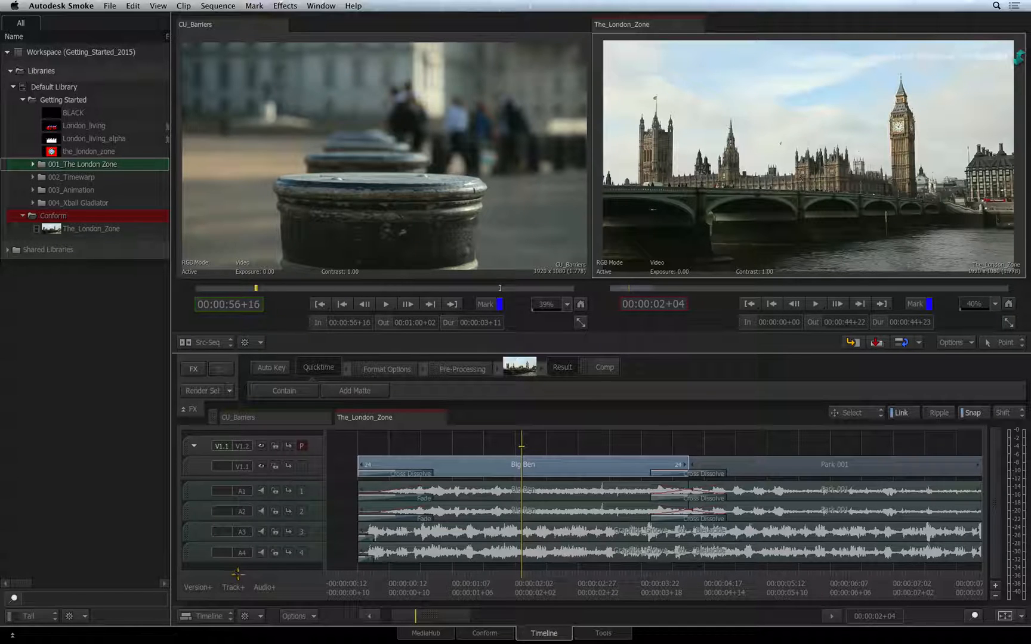
pyautogui.press('shift+v')
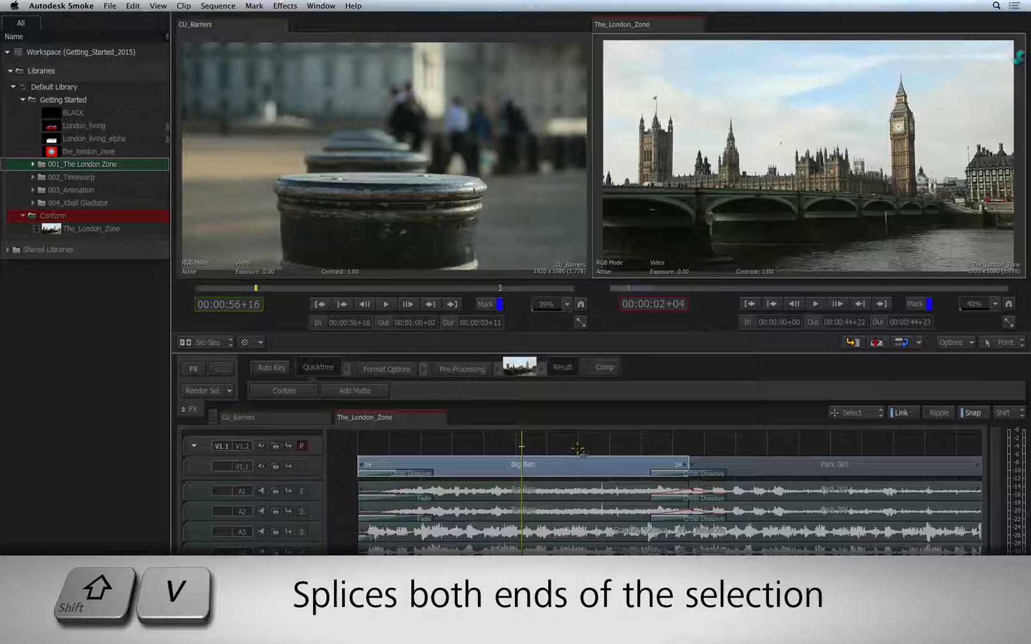
pyautogui.press('shift+v')
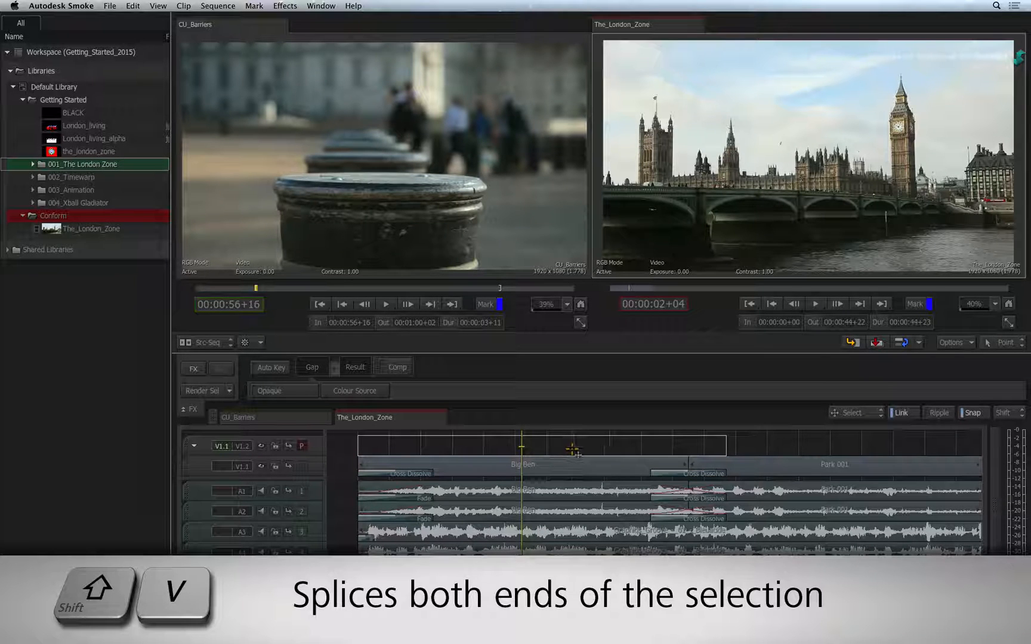
pyautogui.press('shift+v')
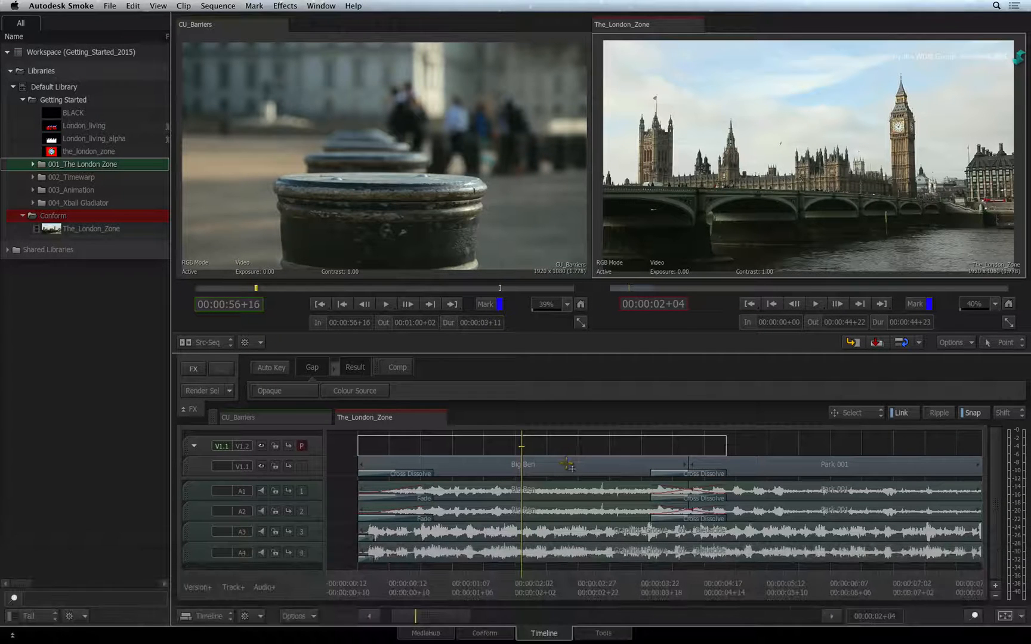
# Add a Text effect to the gap above Big Ben and bring up its editor
pyautogui.rightClick(539, 444)
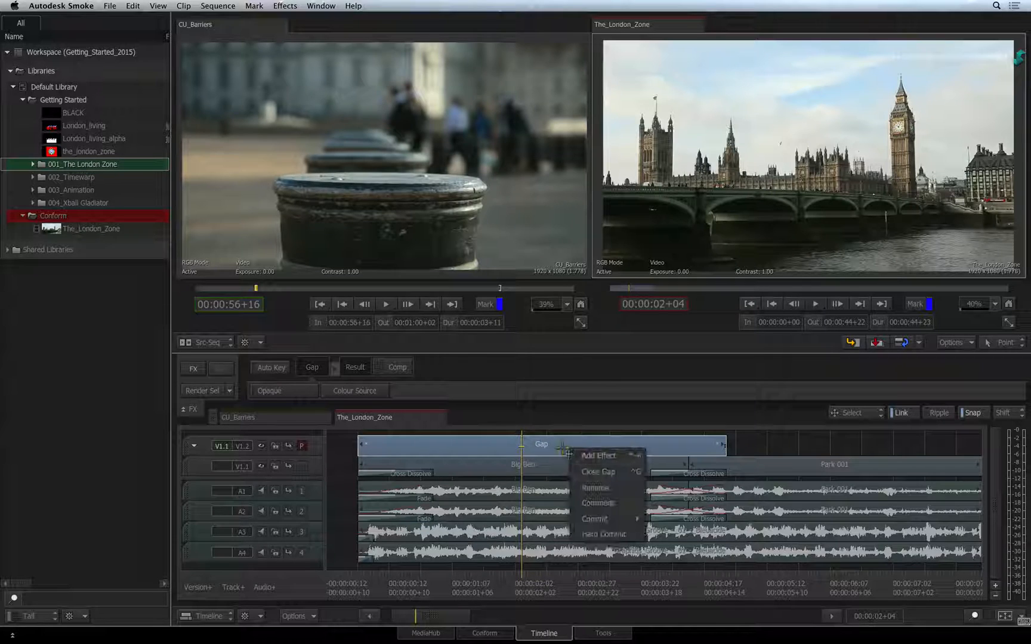
pyautogui.click(599, 455)
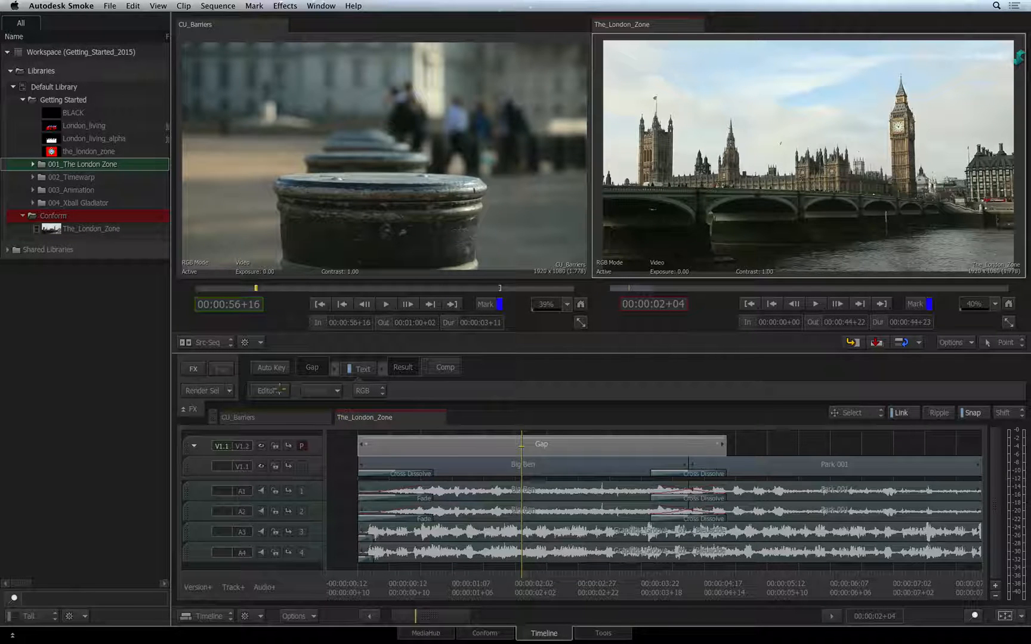
pyautogui.click(363, 368)
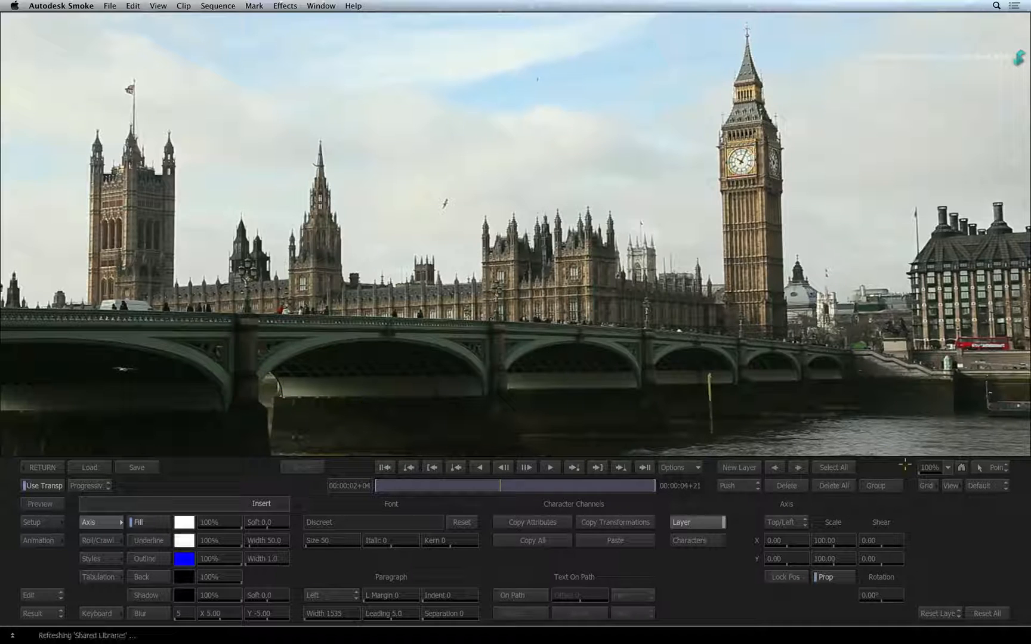
# Create a text layer near the frame's top-left reading 'ZONE 1'
pyautogui.click(930, 468)
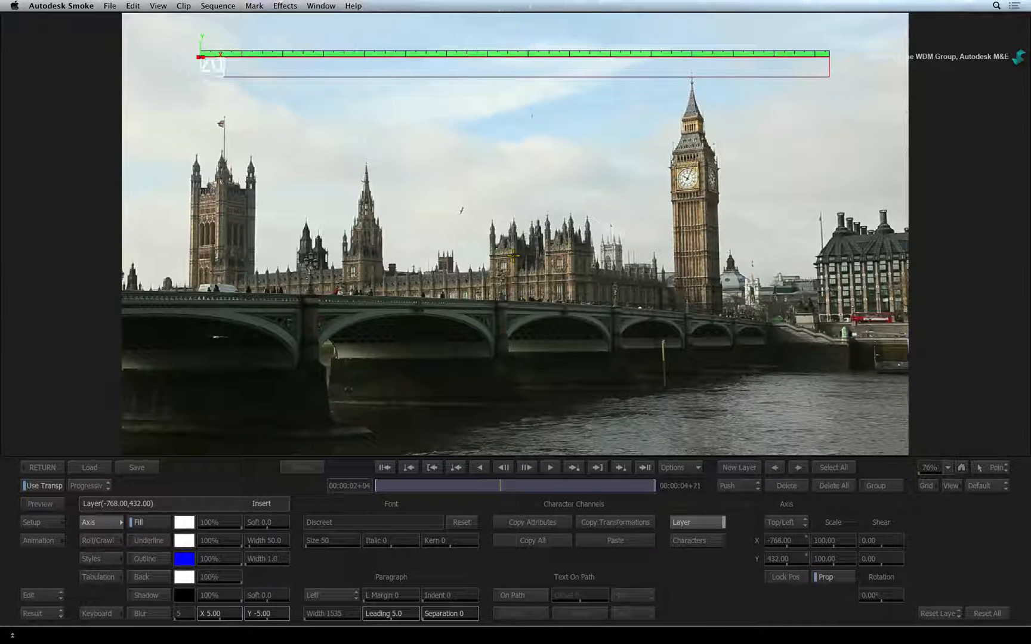
pyautogui.write('ZONE 1')
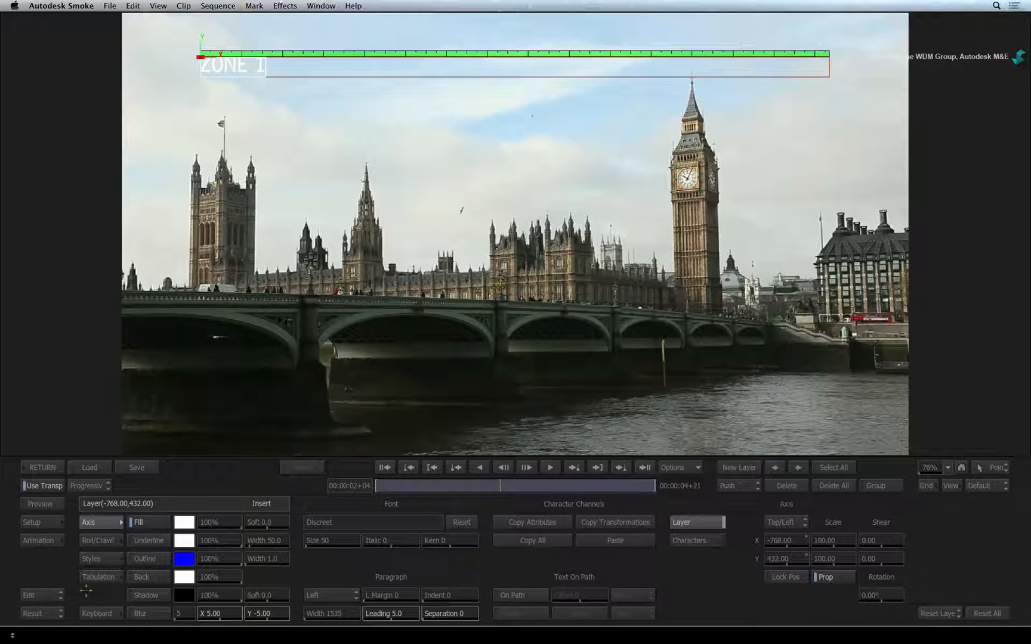
pyautogui.click(33, 595)
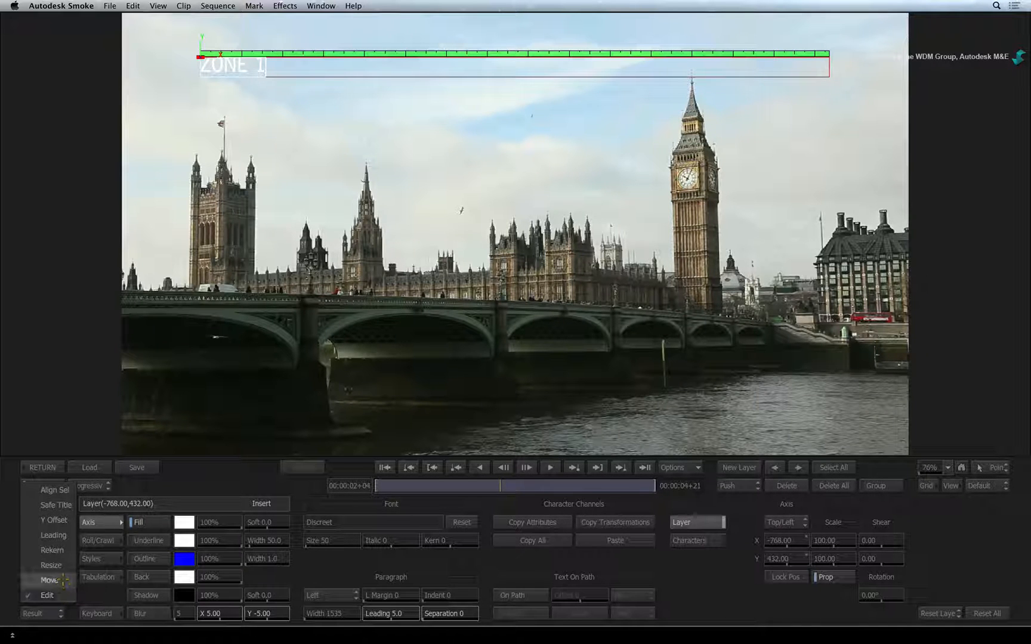
pyautogui.press('Escape')
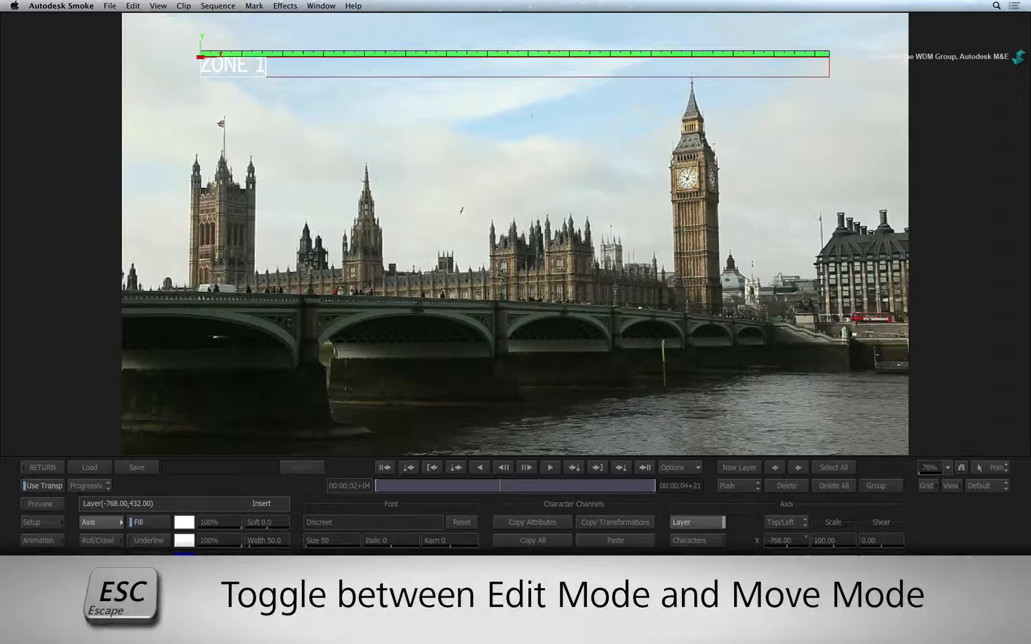
pyautogui.press('Escape')
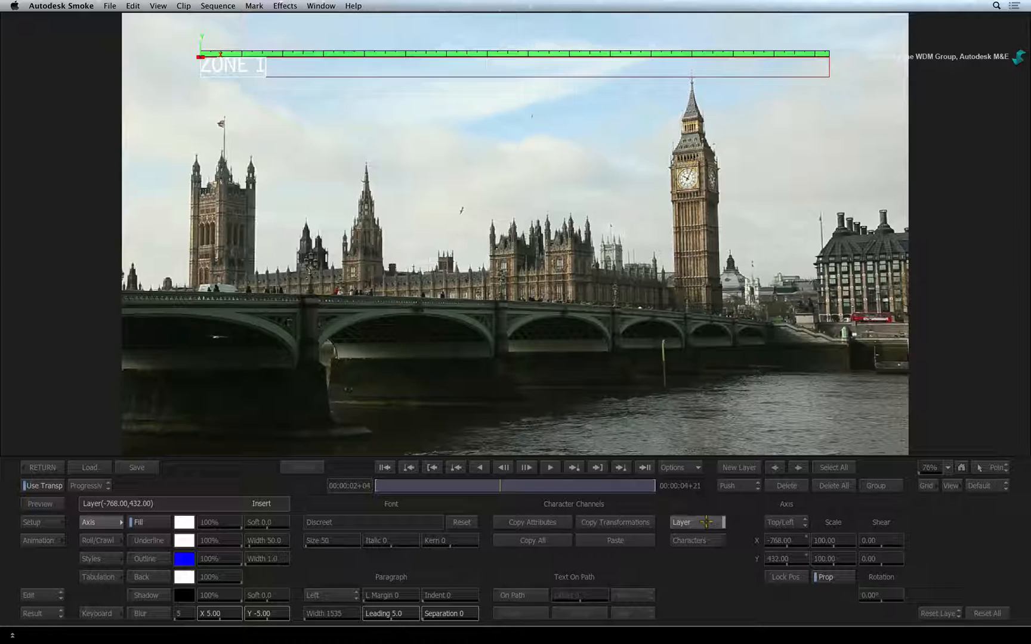
pyautogui.click(695, 522)
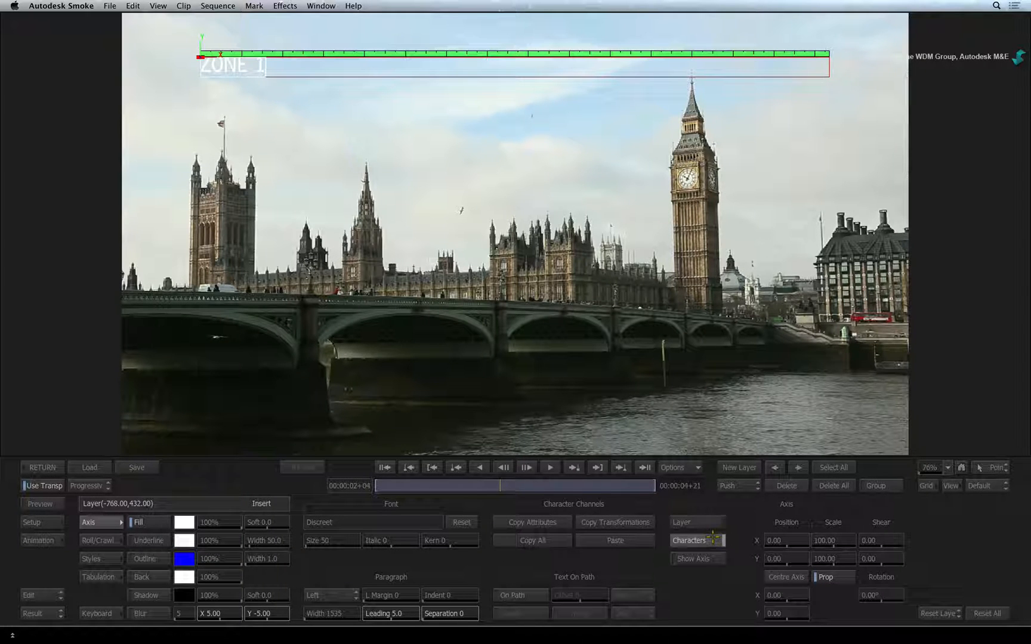
pyautogui.click(696, 522)
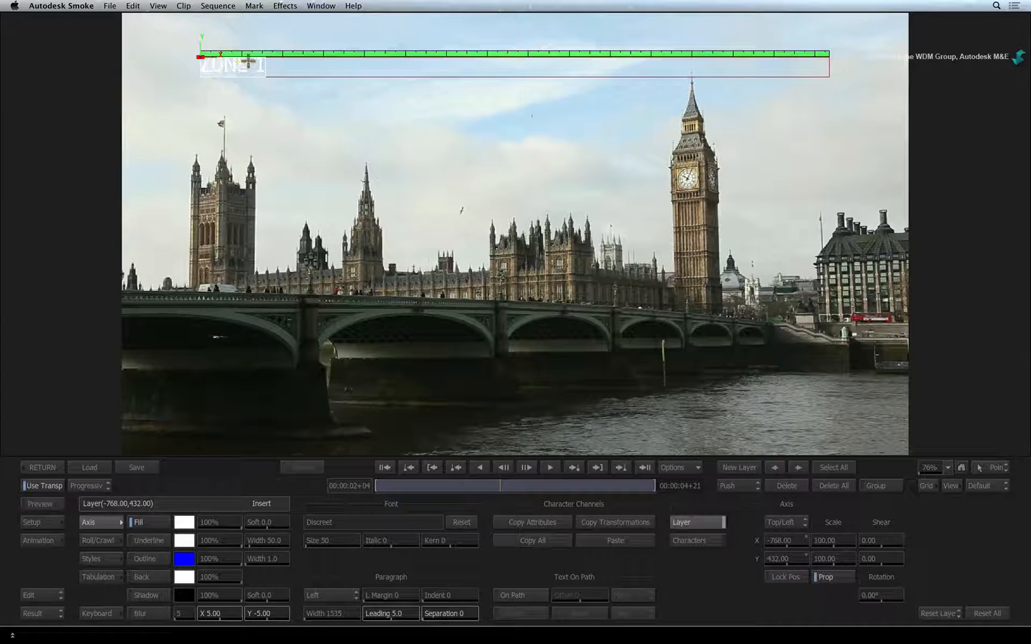
# Style ZONE 1 with size 239, outline width 18, shadow, kern 39 and centre justification
pyautogui.press('Option+a')
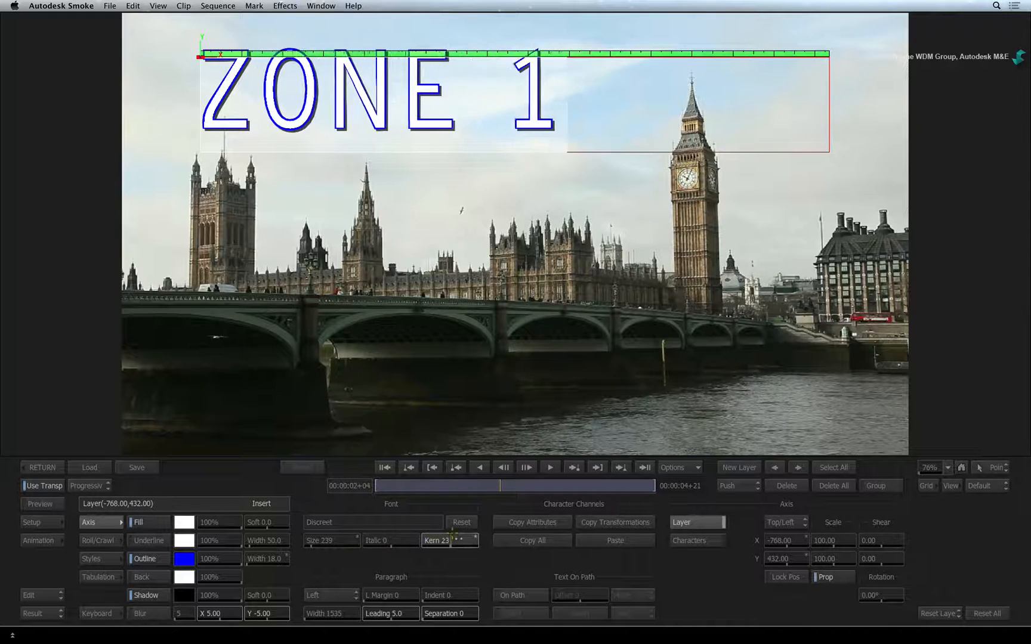
pyautogui.click(449, 540)
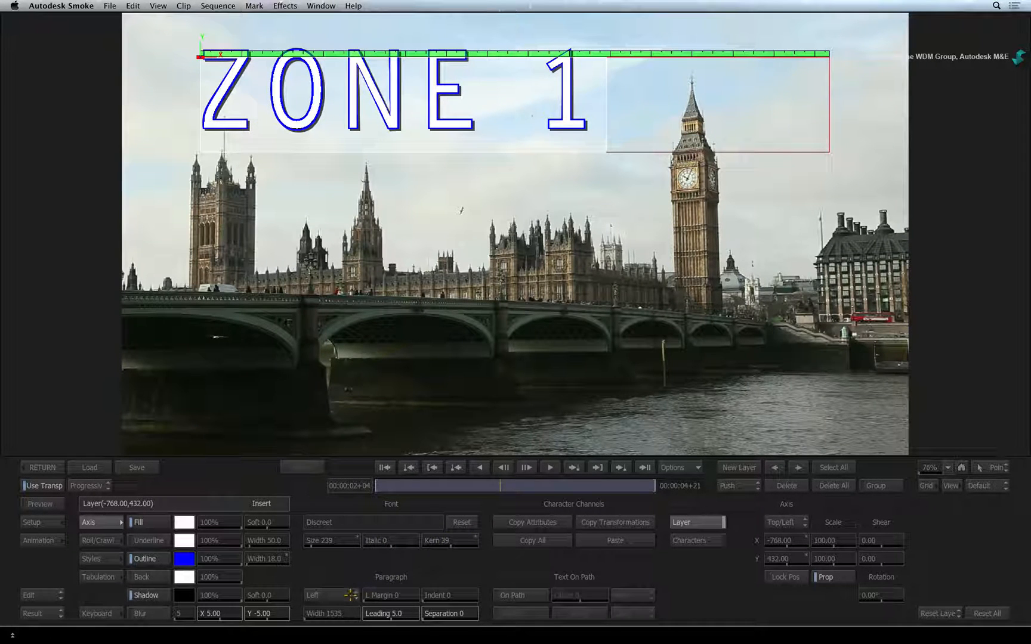
pyautogui.click(323, 595)
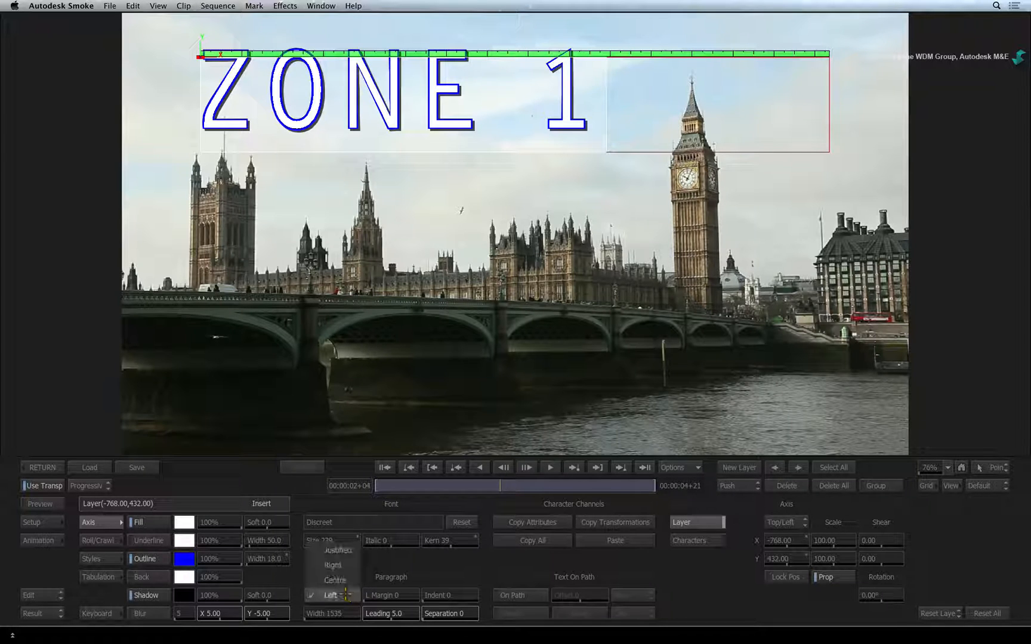
pyautogui.click(336, 580)
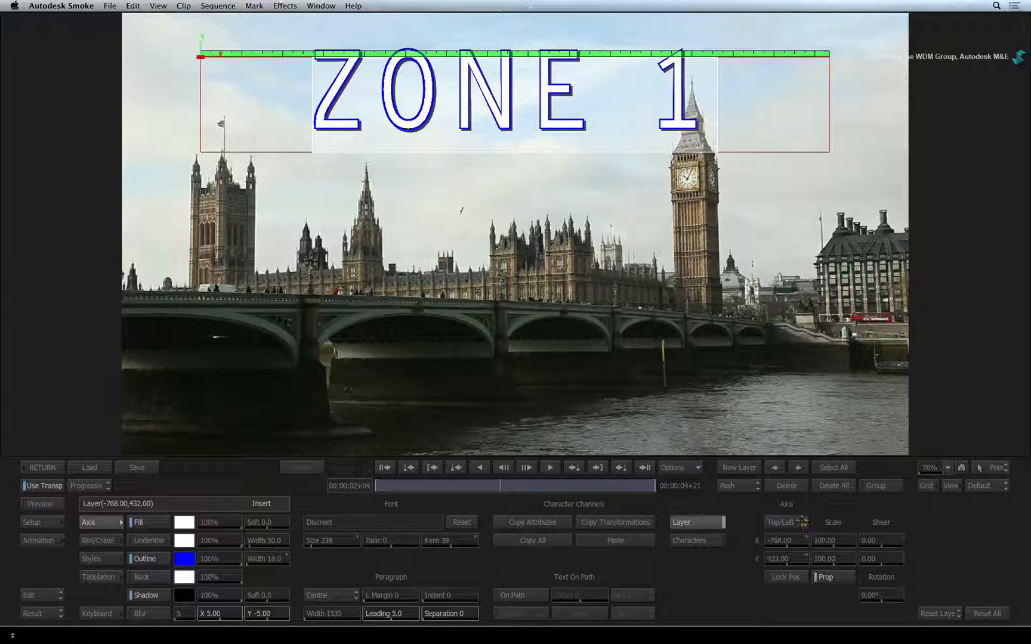
pyautogui.click(785, 522)
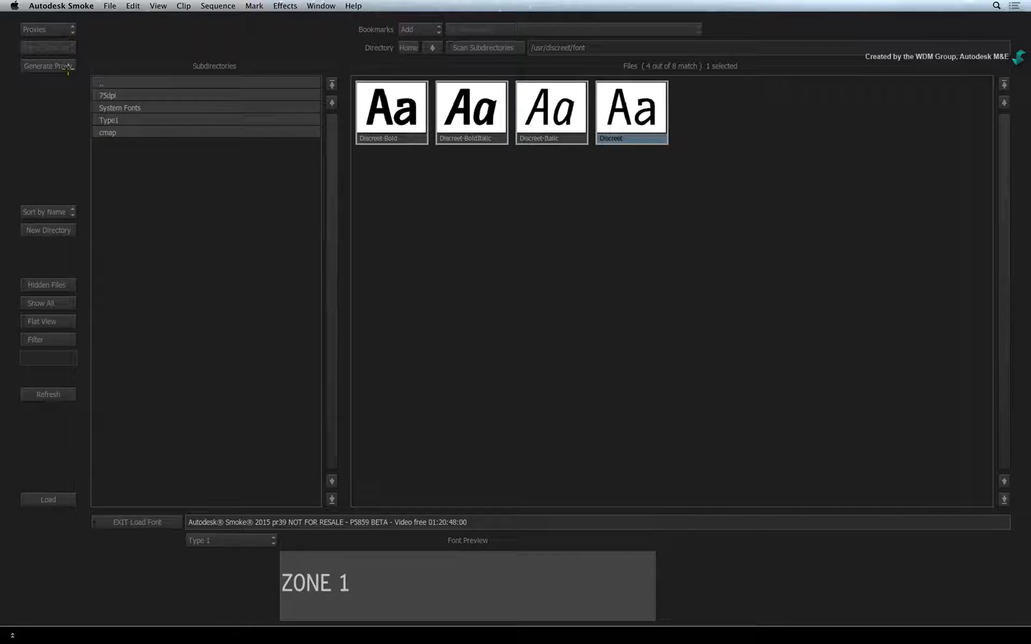
# Change the font browser's type filter from Type 1 to Auto and browse System Fonts
pyautogui.click(630, 111)
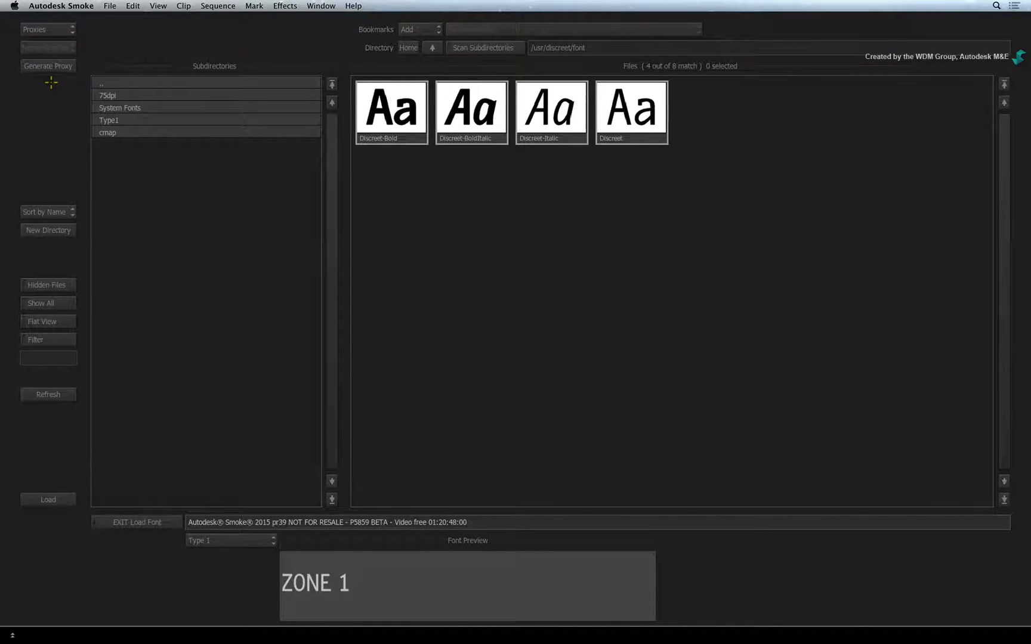
pyautogui.moveTo(250, 561)
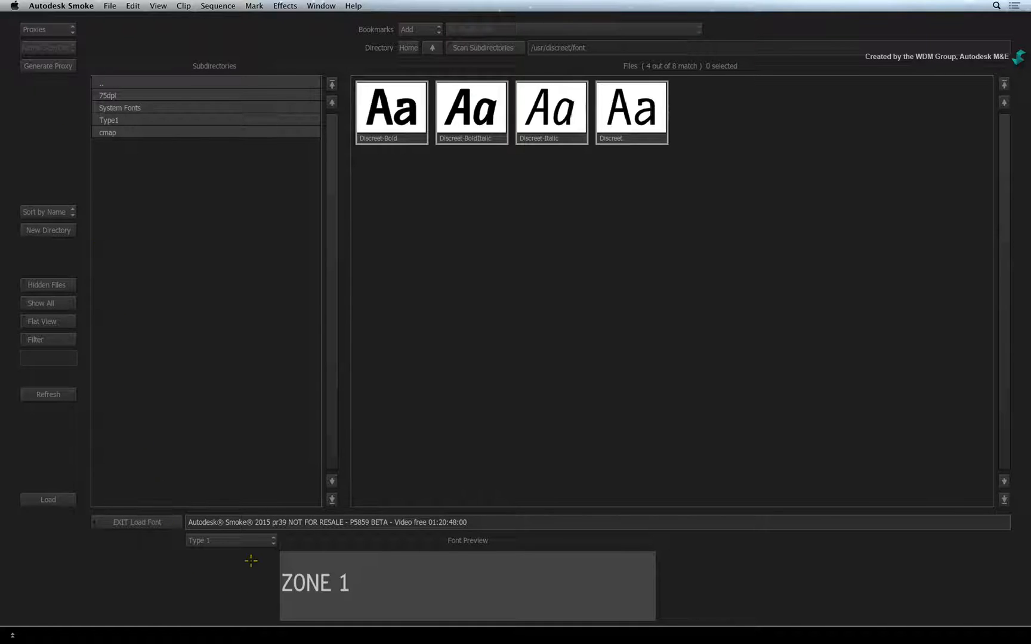
pyautogui.click(230, 541)
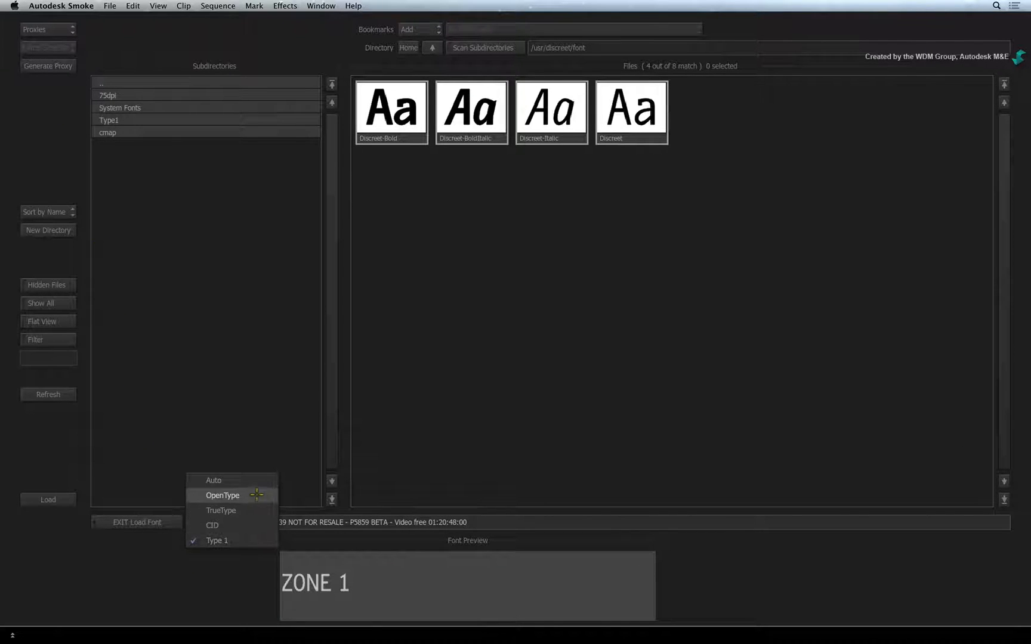
pyautogui.click(213, 480)
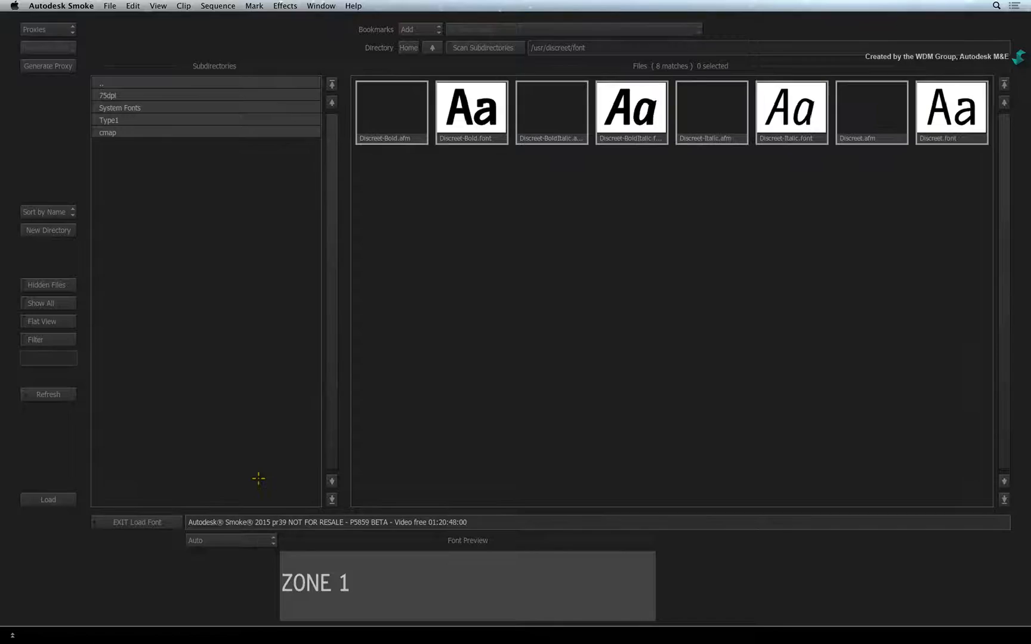
pyautogui.moveTo(429, 294)
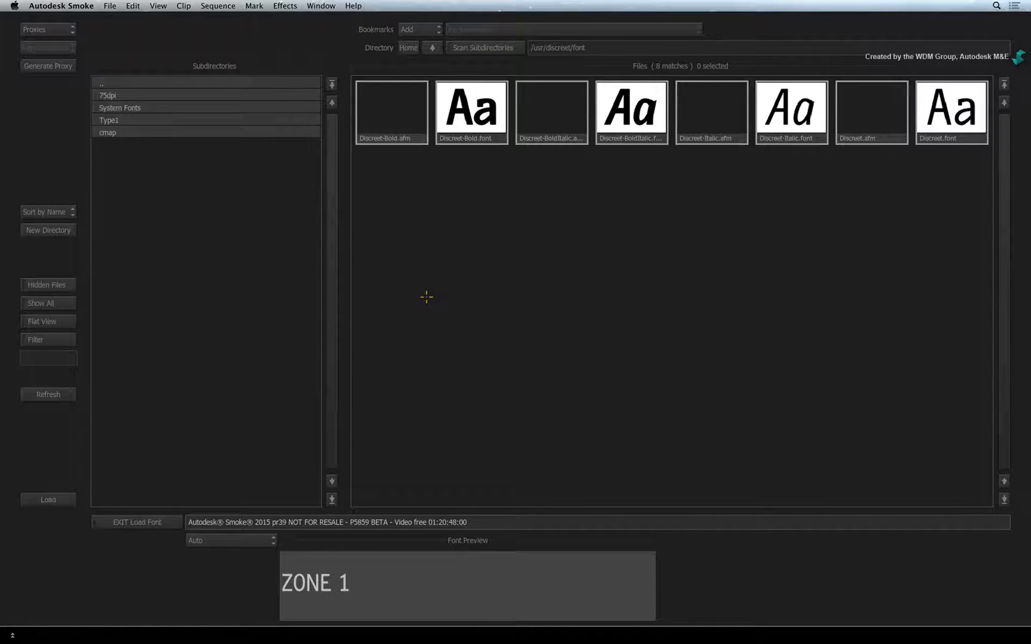
pyautogui.moveTo(366, 305)
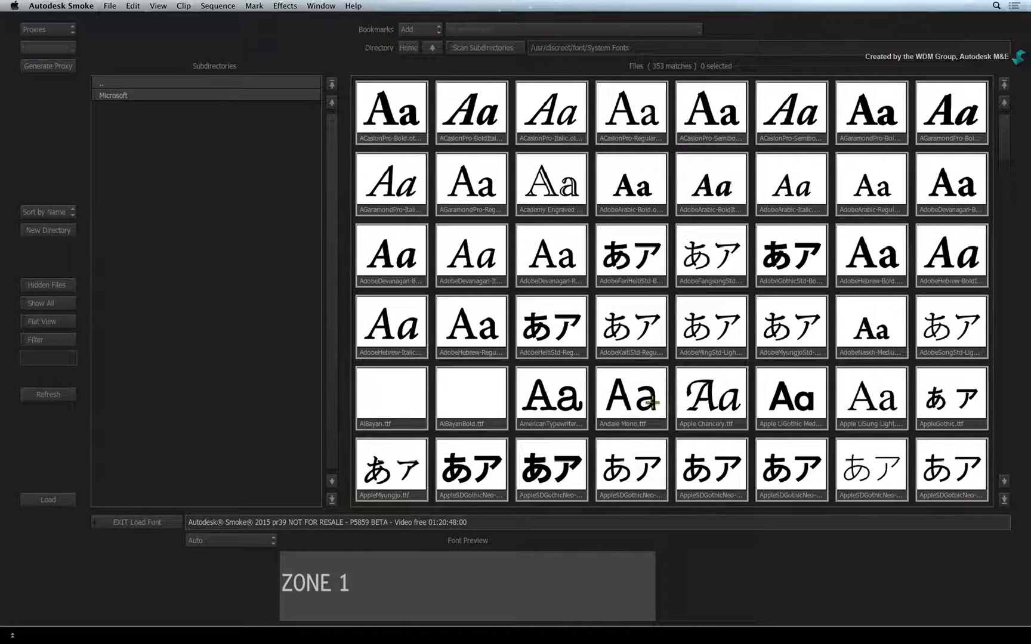
pyautogui.moveTo(653, 412)
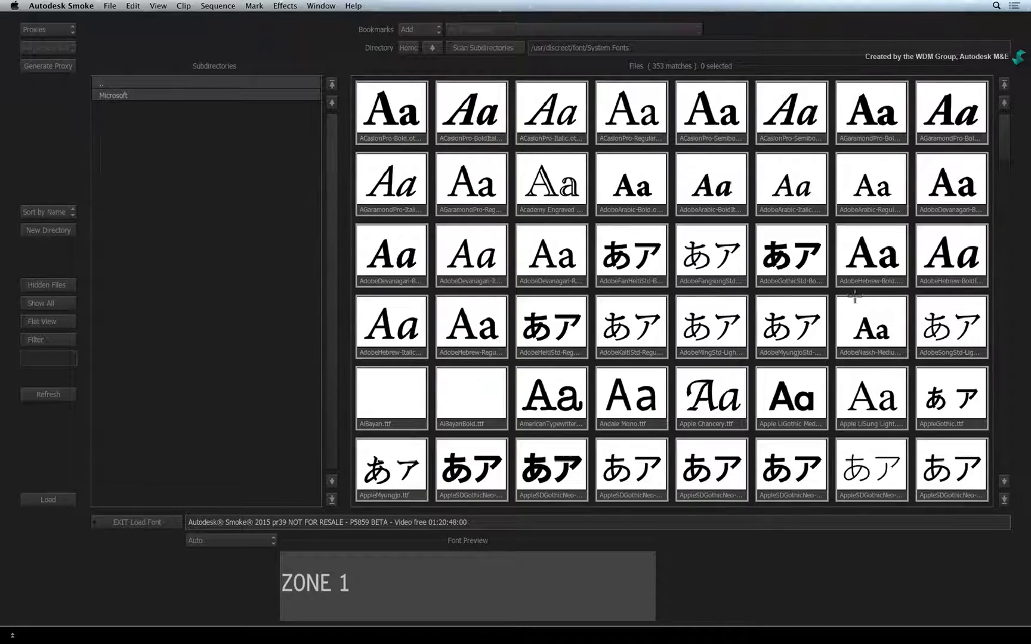
pyautogui.scroll(-3)
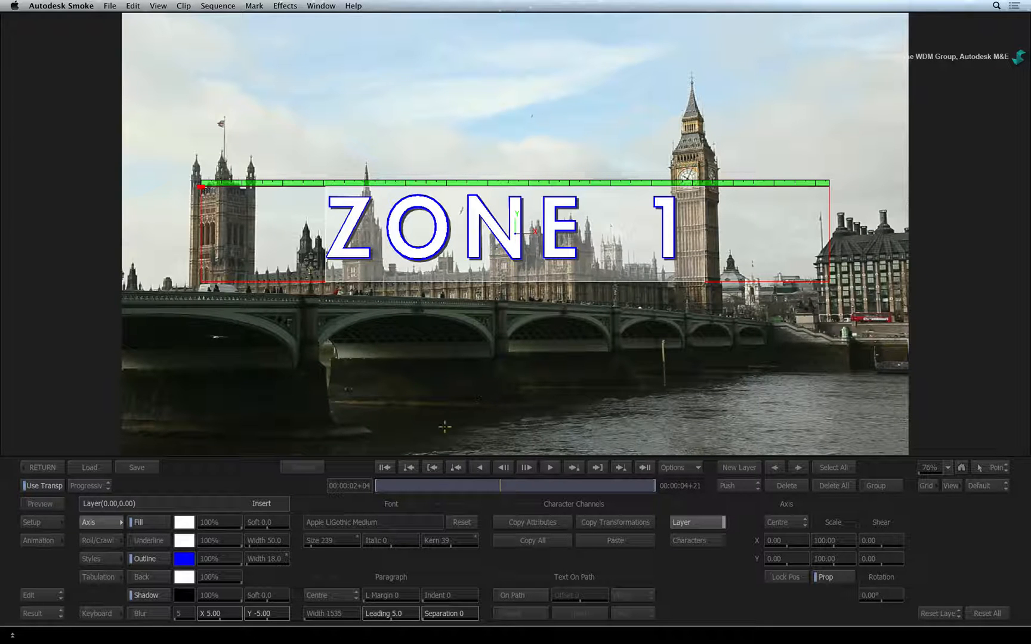
# With Move mode and Auto Key on, keyframe the title's X and Y positions
pyautogui.press('Escape')
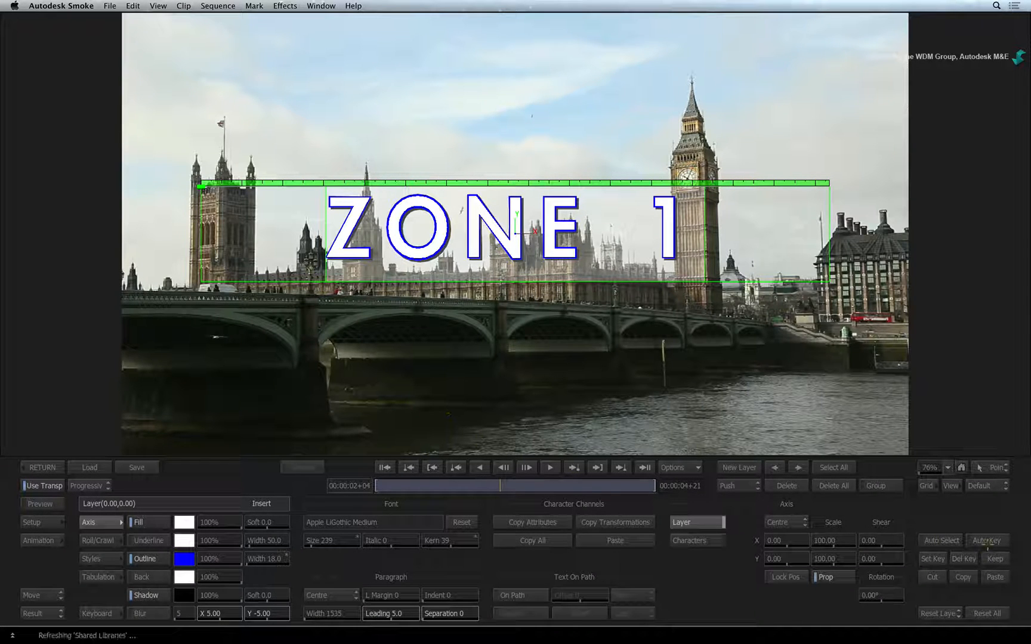
pyautogui.click(986, 540)
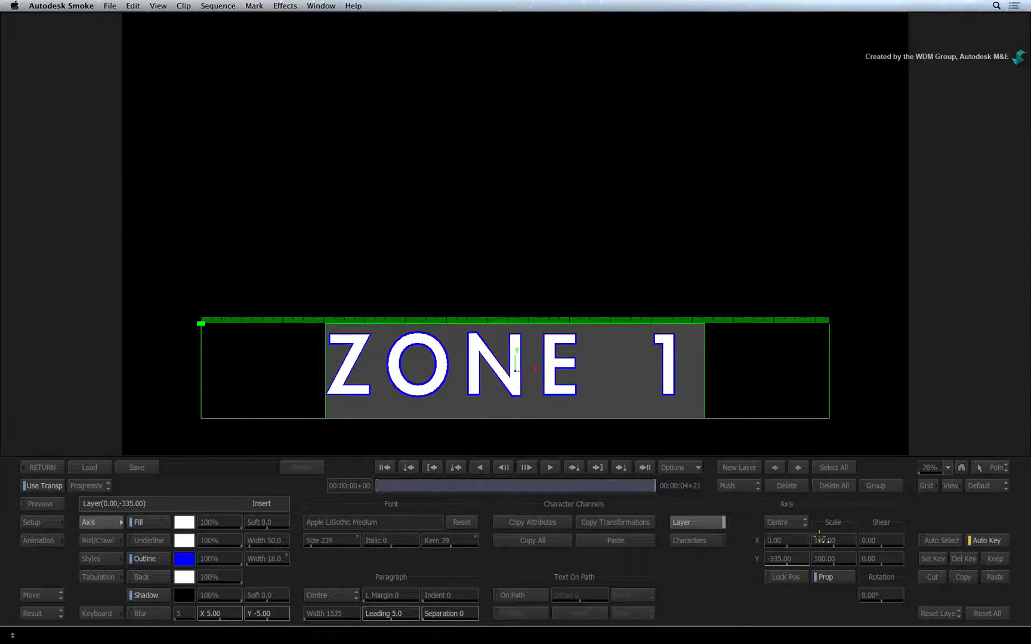
pyautogui.click(644, 468)
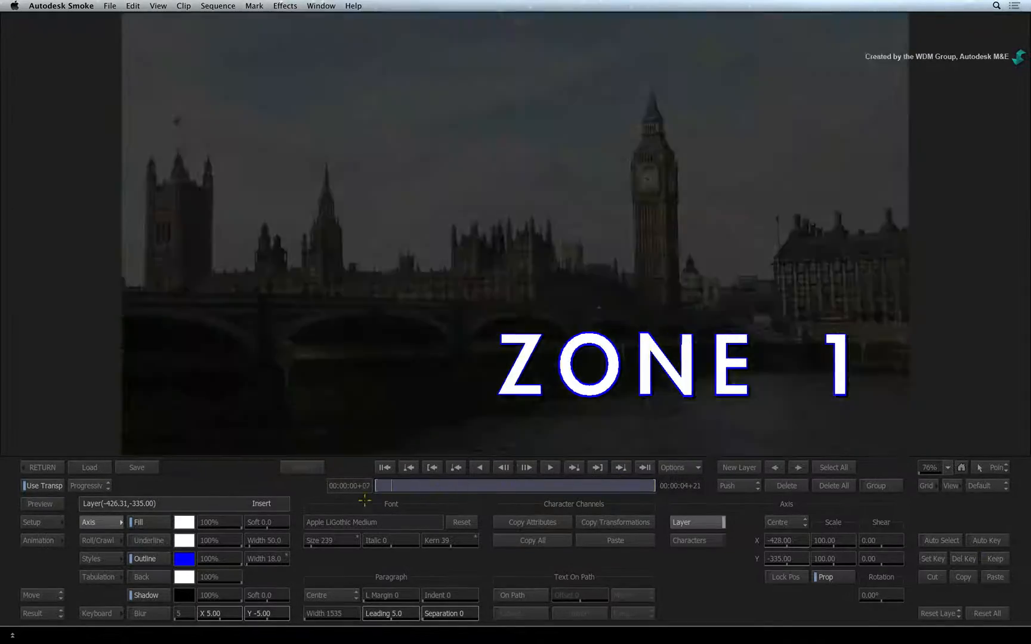
pyautogui.click(620, 468)
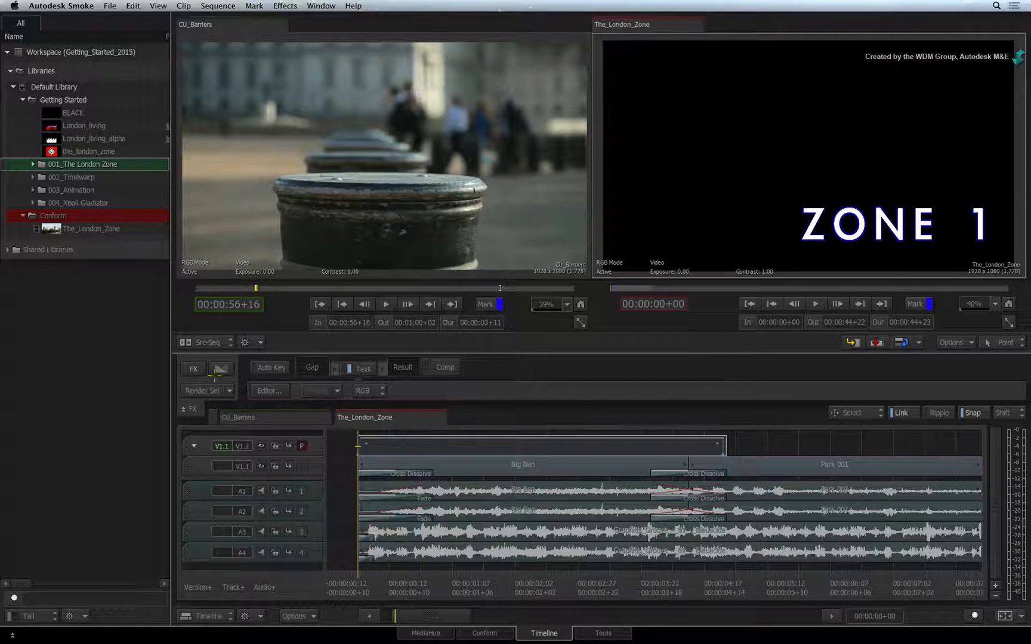
# Add a Dissolve transition at the title clip's start and select its duration field
pyautogui.click(222, 368)
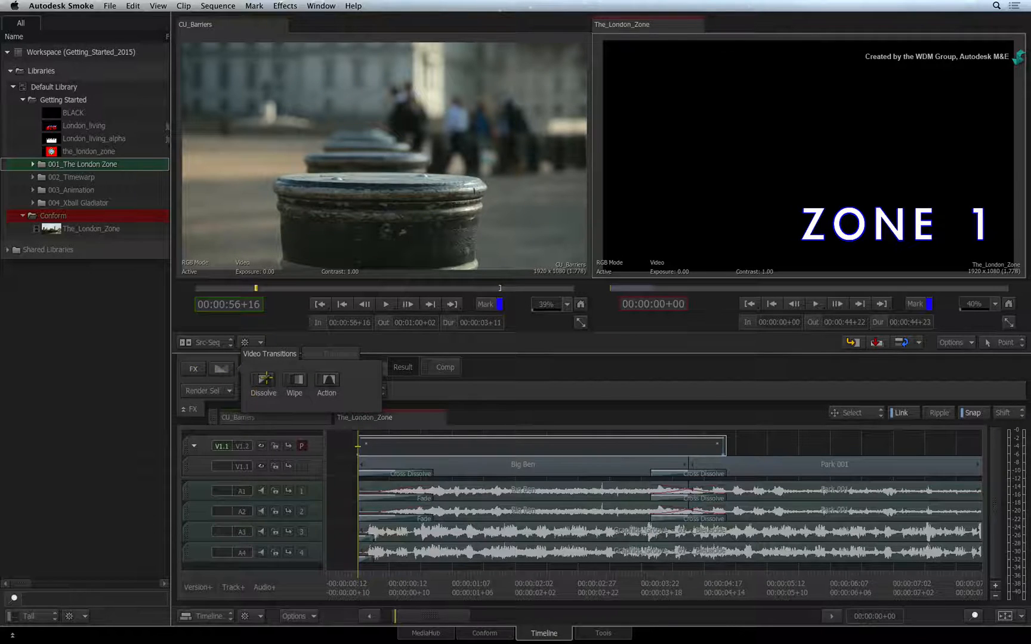
pyautogui.click(263, 382)
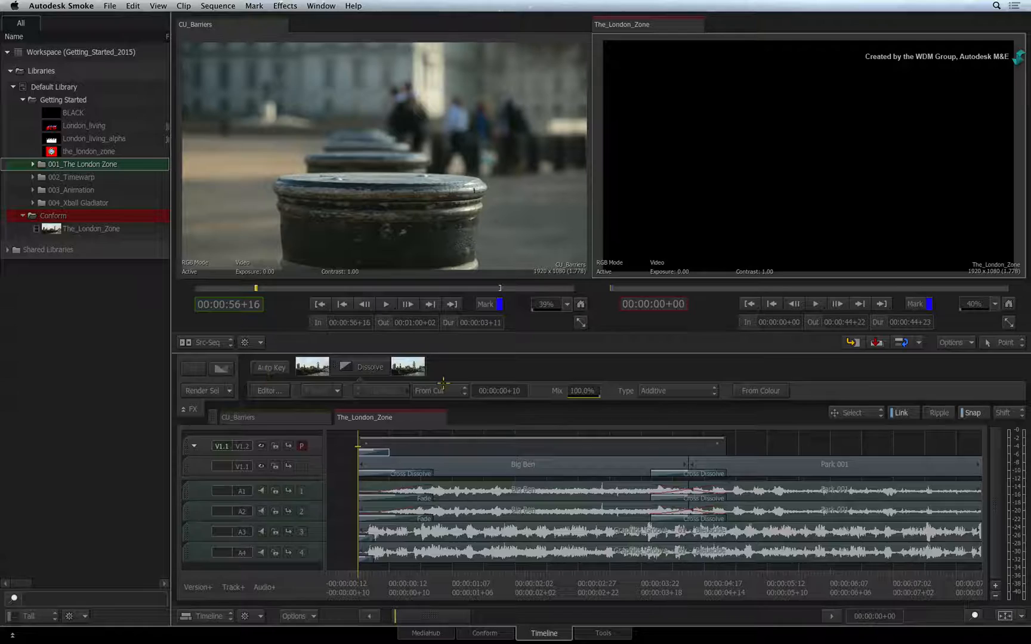
pyautogui.click(498, 391)
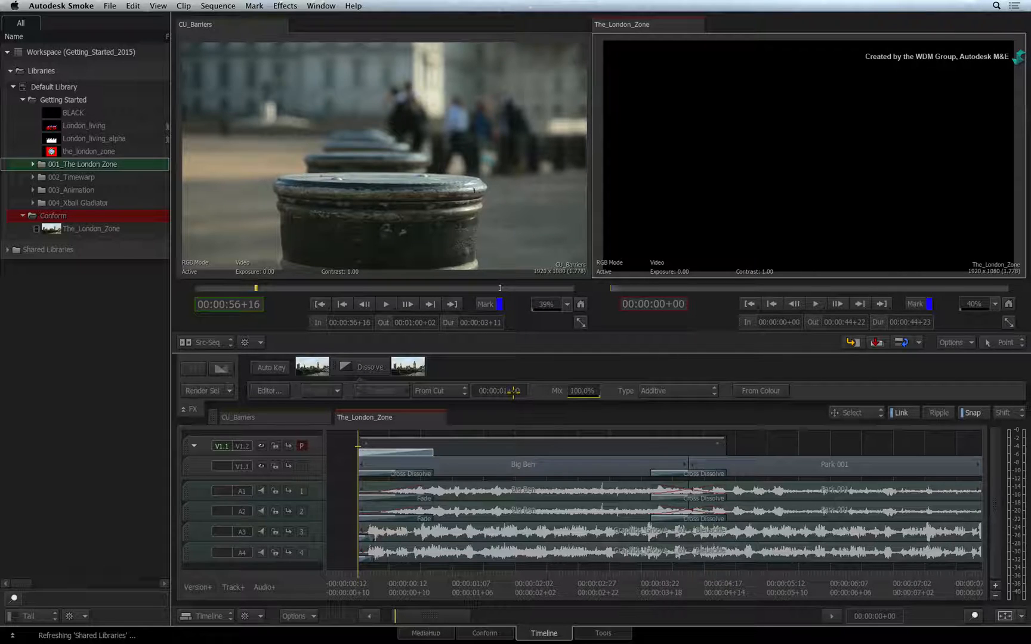
# Set the fade-in dissolve to 1 second and add an end dissolve with Cmd+T
pyautogui.press('Down')
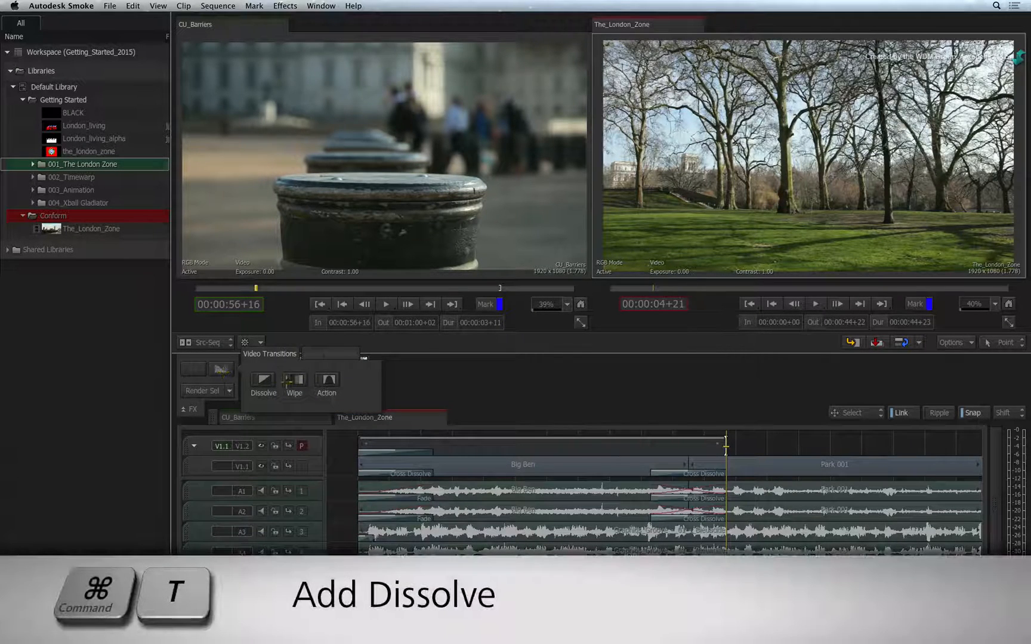
pyautogui.press('cmd+t')
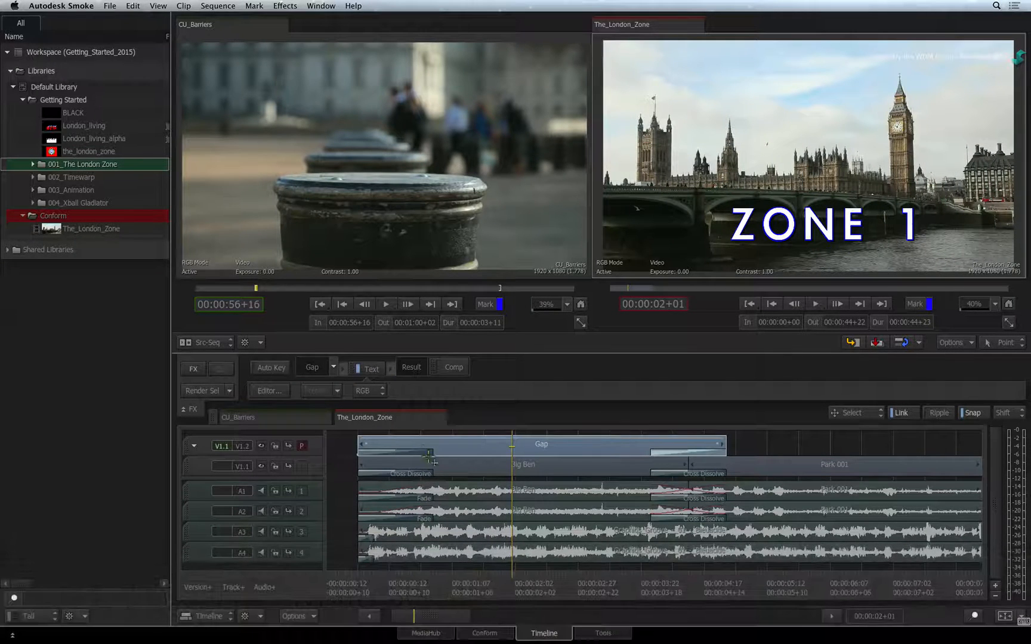
pyautogui.click(408, 453)
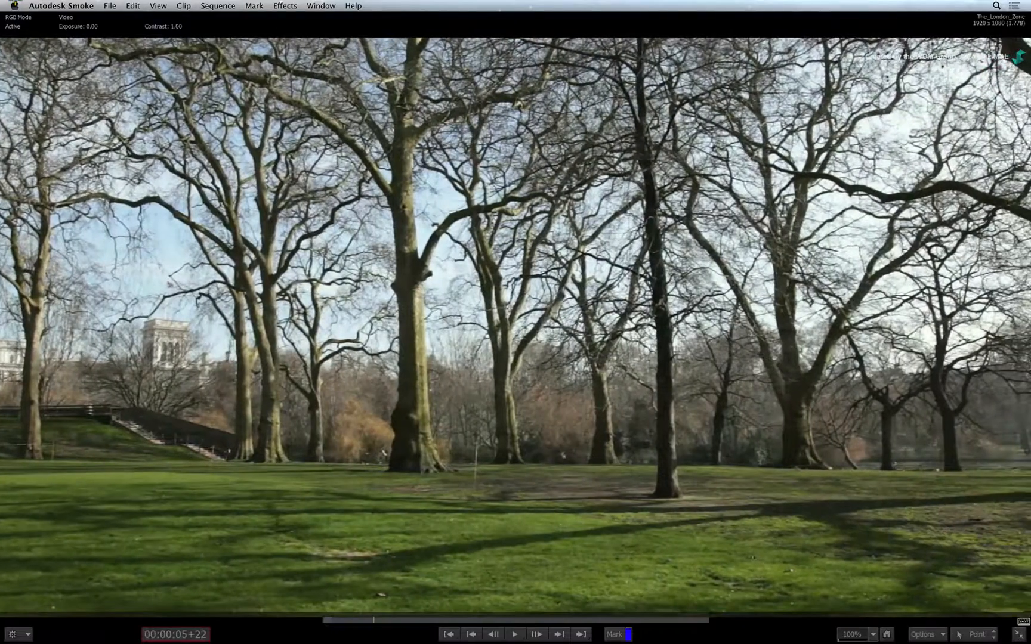
pyautogui.click(543, 634)
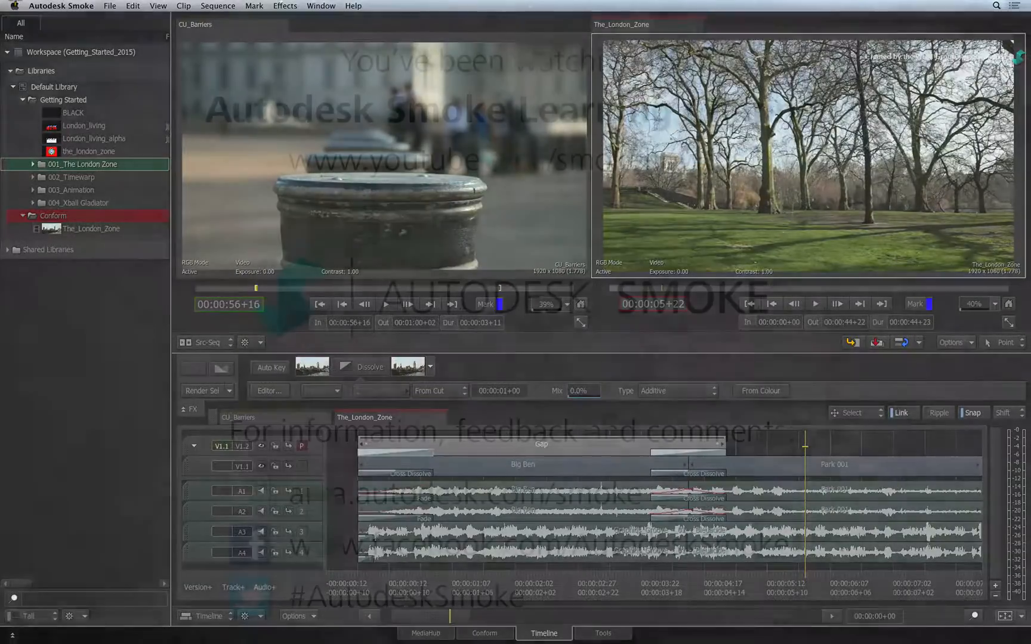